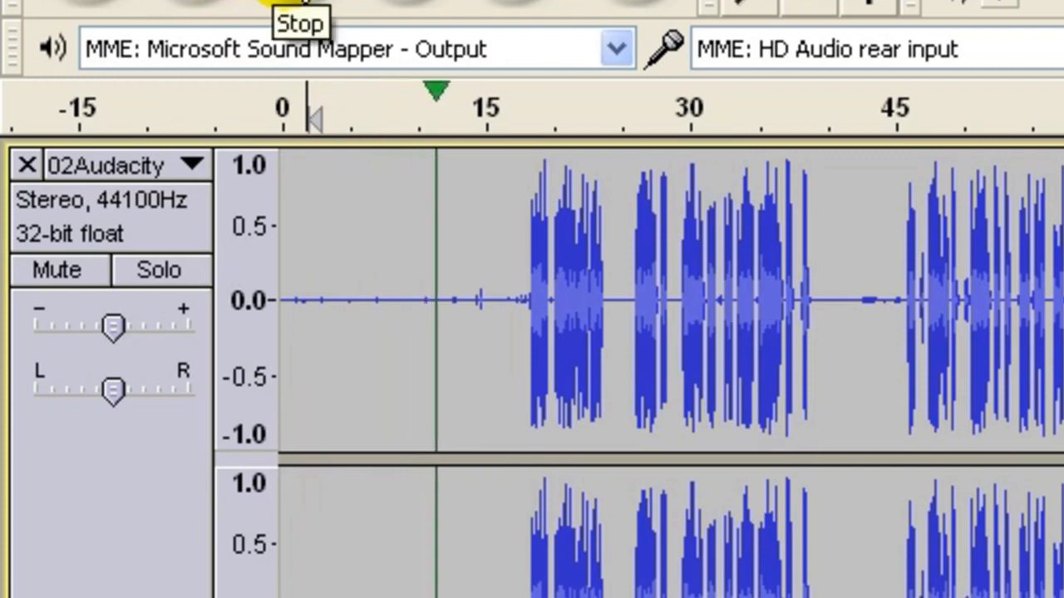
{"action": "mouse_move", "coordinate": [710, 345]}
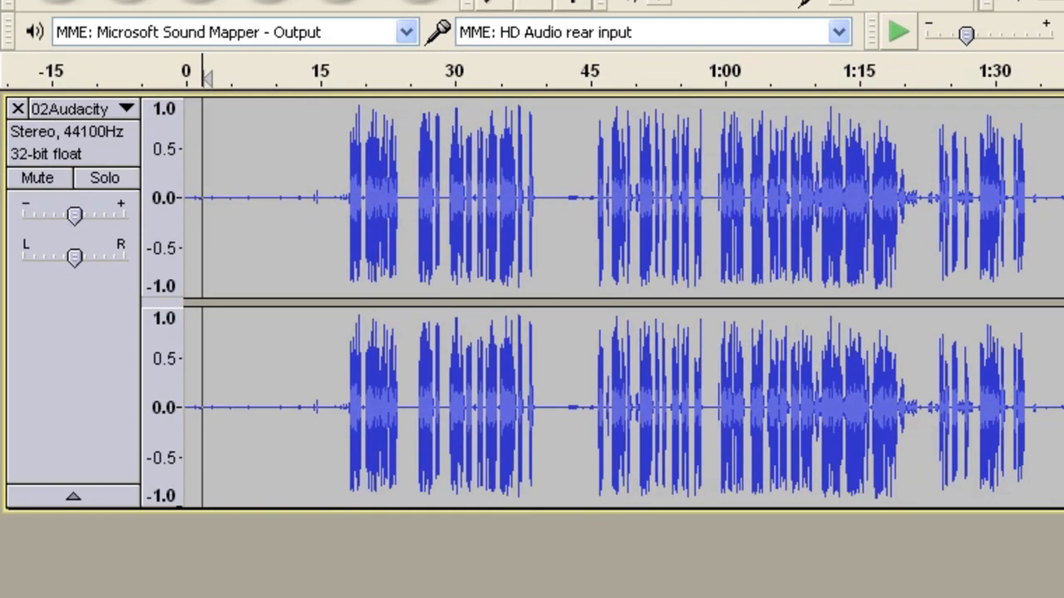
- Scroll right and mark a position just before a speech passage past the two-minute point
{"action": "scroll", "scroll_direction": "right", "scroll_amount": 3}
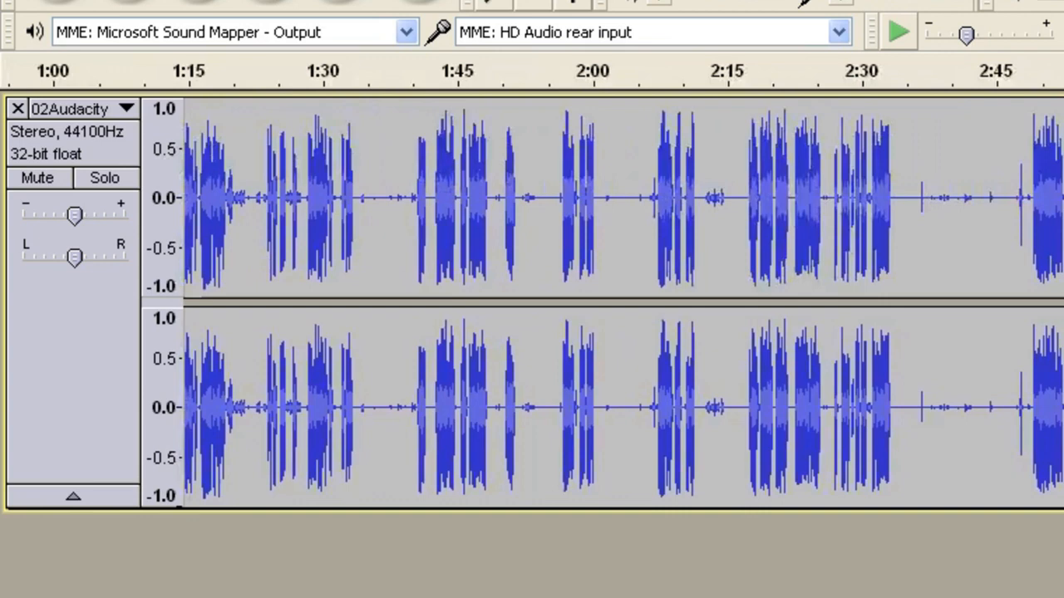
{"action": "left_click", "coordinate": [361, 199]}
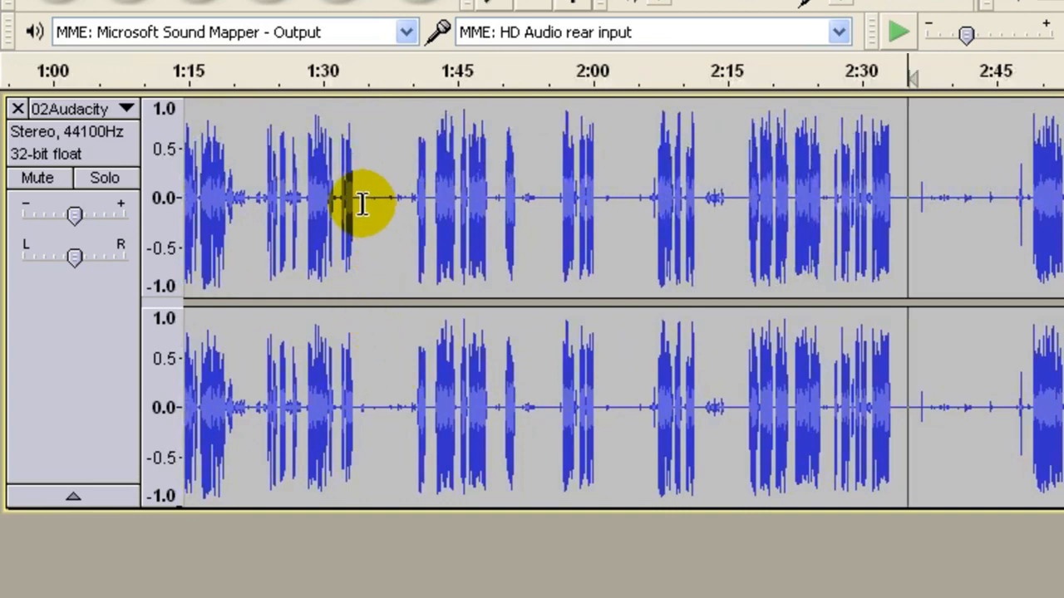
{"action": "mouse_move", "coordinate": [565, 199]}
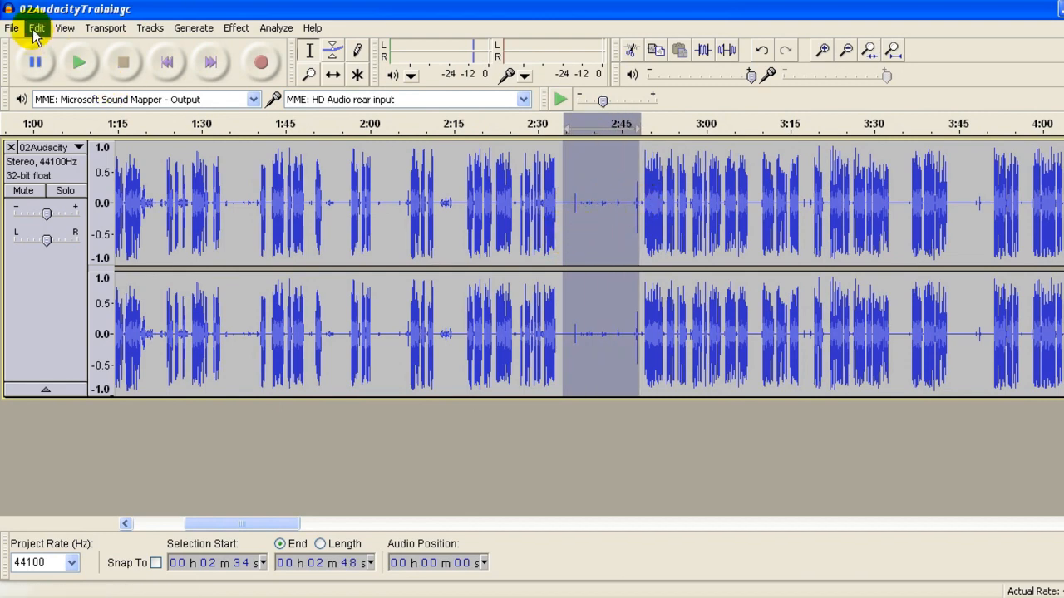
{"action": "mouse_move", "coordinate": [116, 203]}
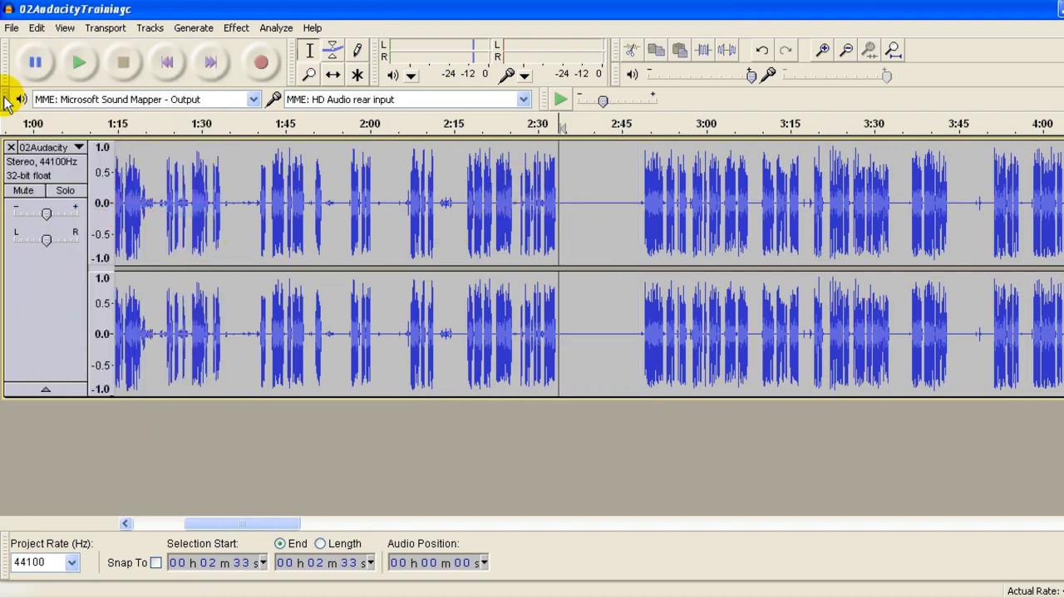
{"action": "left_click", "coordinate": [123, 62]}
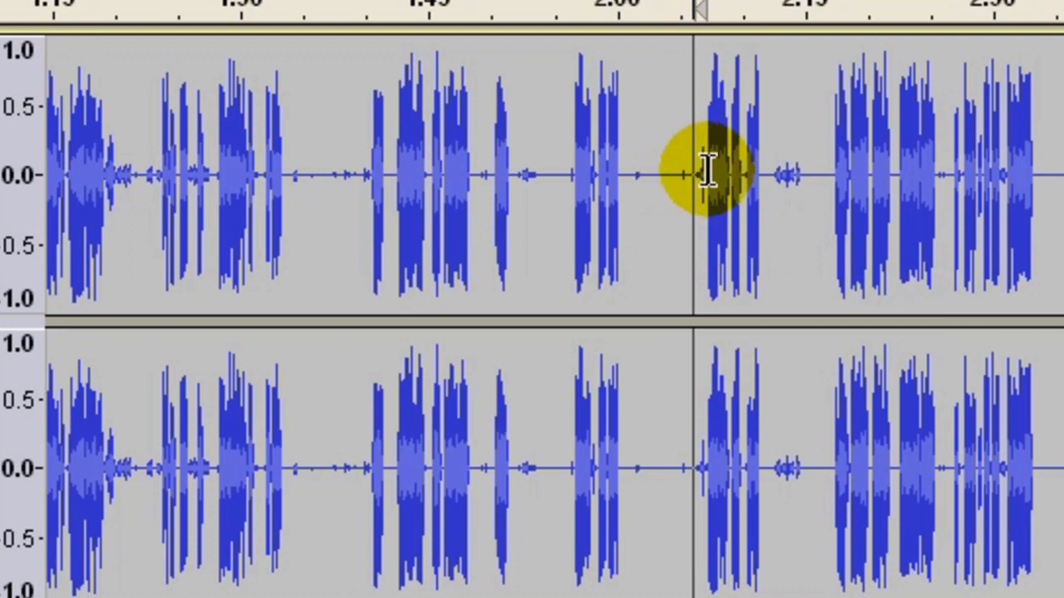
{"action": "mouse_move", "coordinate": [764, 195]}
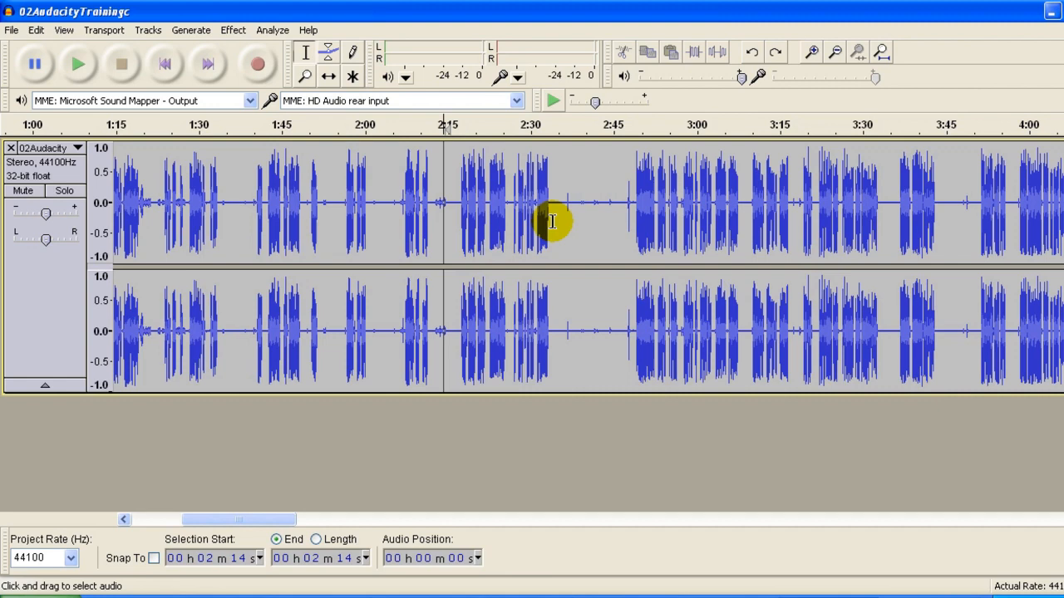
{"action": "mouse_move", "coordinate": [688, 240]}
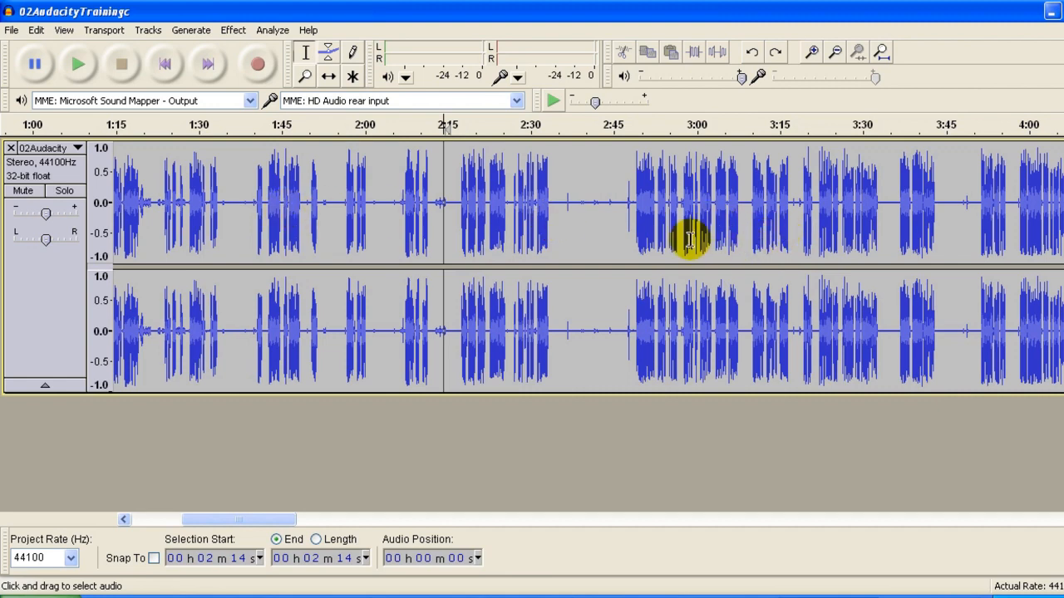
{"action": "mouse_move", "coordinate": [582, 240]}
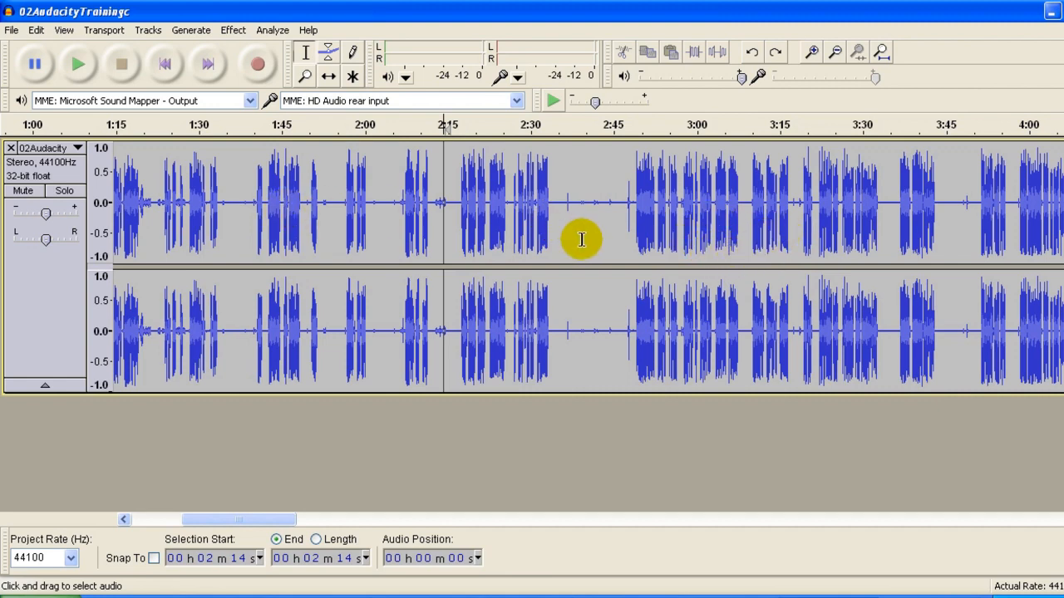
{"action": "mouse_move", "coordinate": [476, 232]}
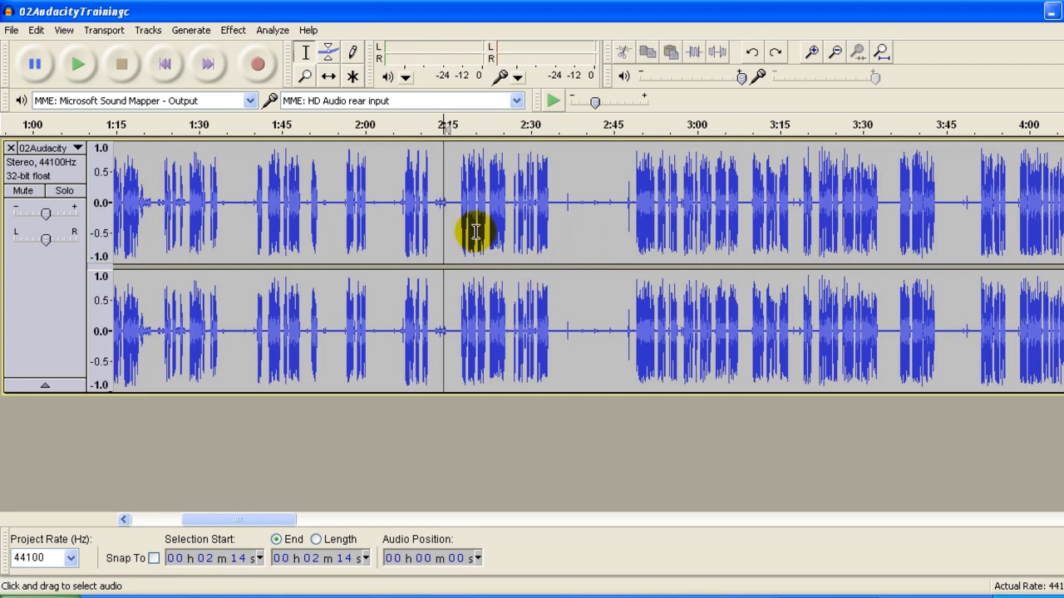
{"action": "mouse_move", "coordinate": [722, 279]}
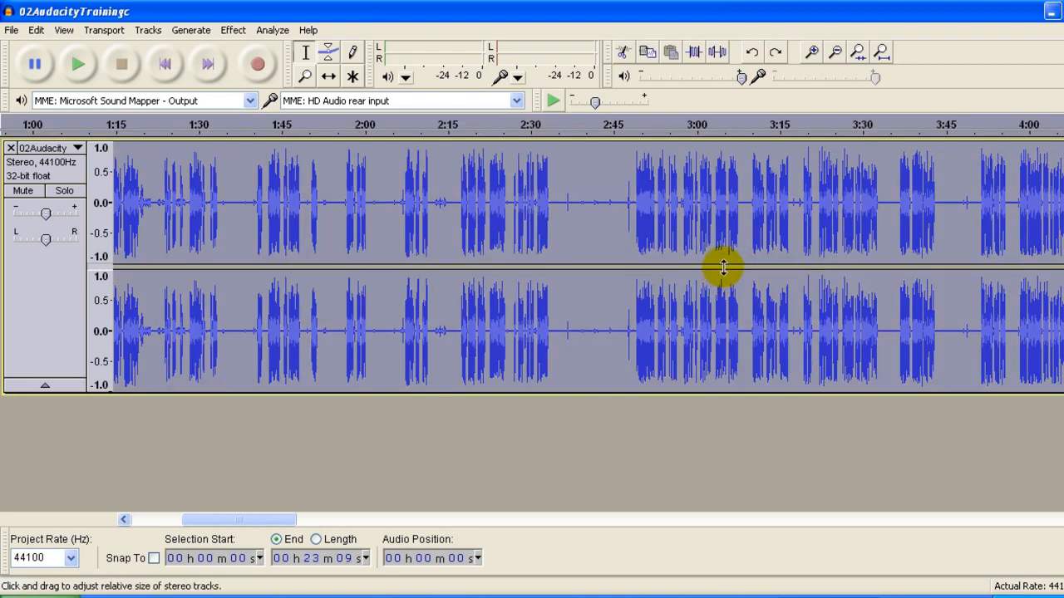
- Open Click Removal and set threshold 210 and maximum spike width 20
{"action": "left_click", "coordinate": [233, 30]}
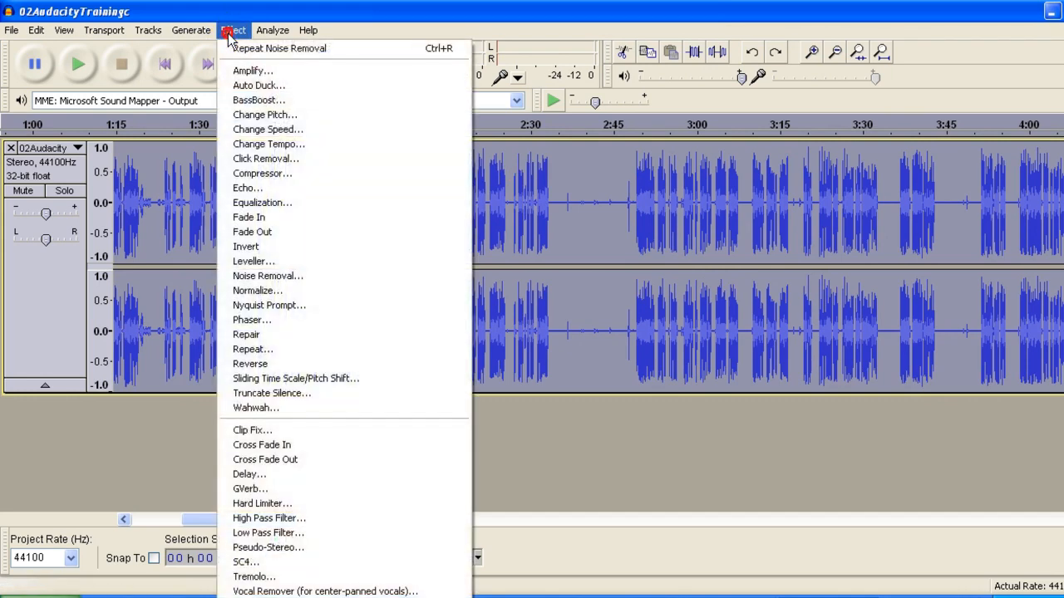
{"action": "mouse_move", "coordinate": [252, 71]}
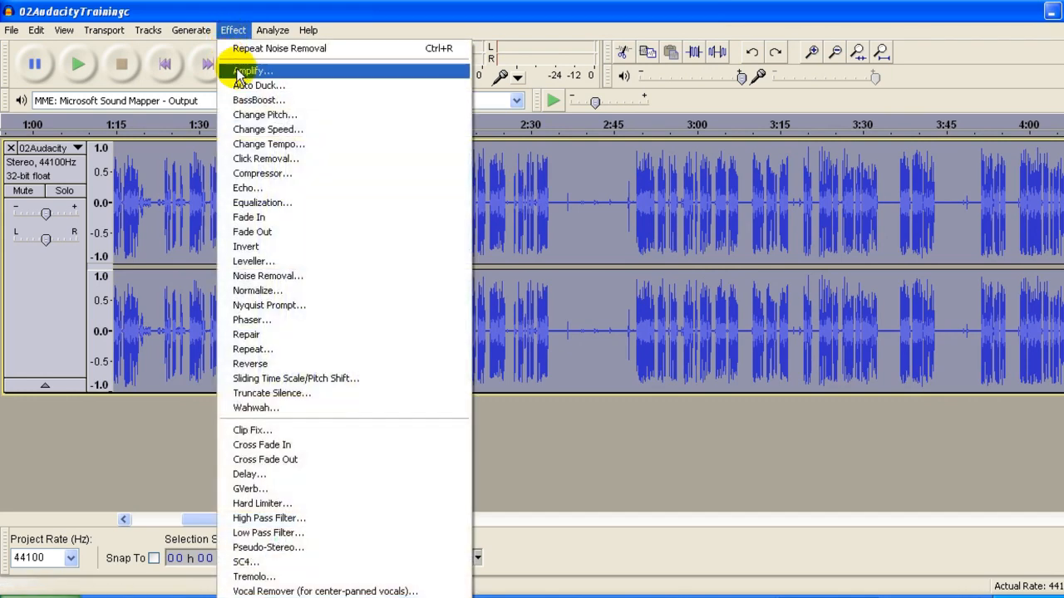
{"action": "mouse_move", "coordinate": [266, 159]}
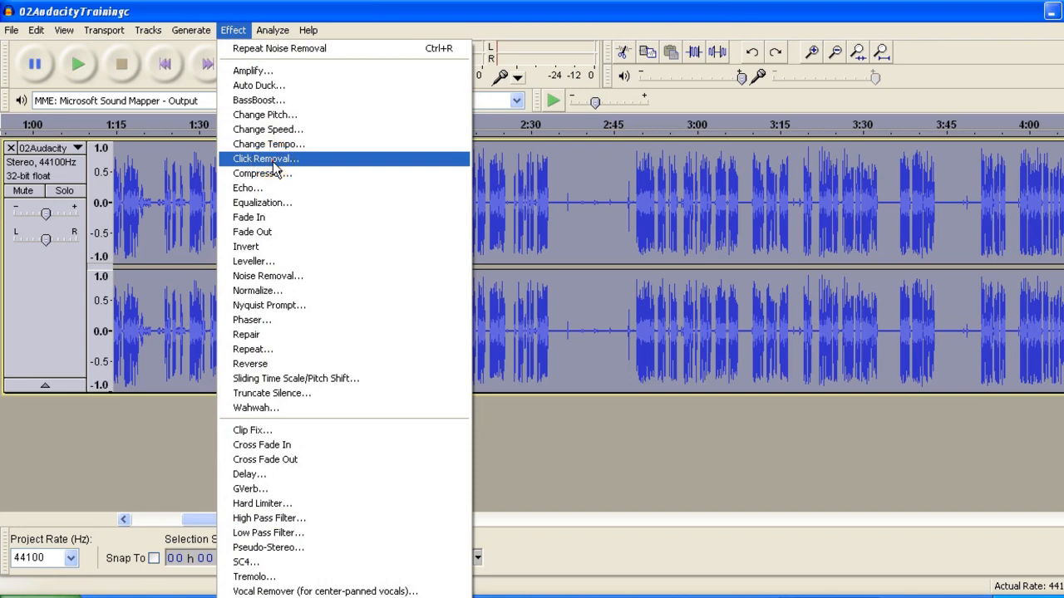
{"action": "left_click", "coordinate": [264, 158]}
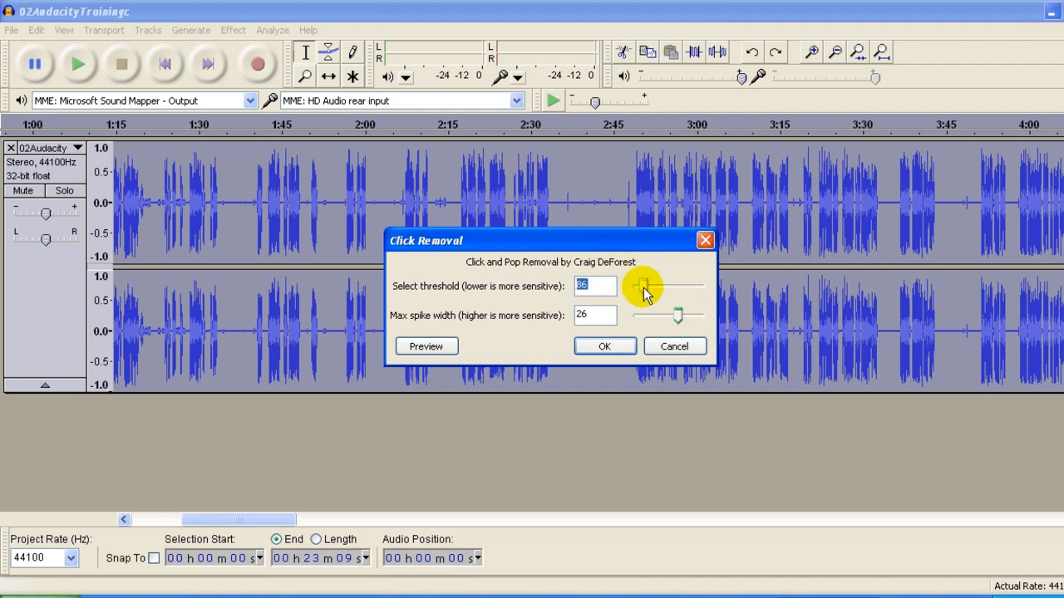
{"action": "left_click_drag", "start_coordinate": [644, 285], "coordinate": [657, 285]}
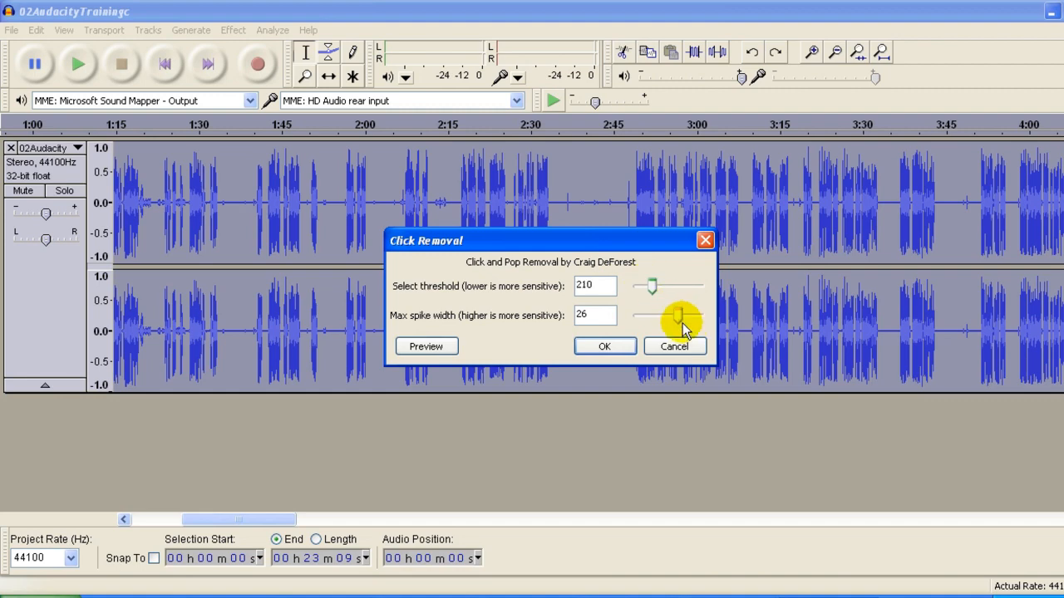
{"action": "left_click_drag", "start_coordinate": [679, 316], "coordinate": [669, 316]}
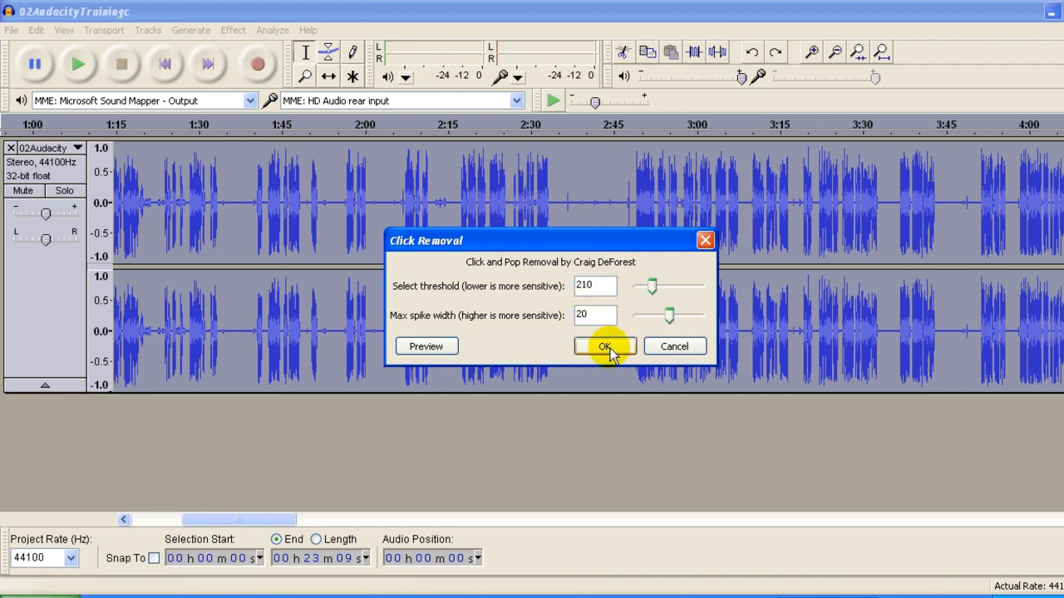
- Apply Click Removal at threshold 210 and spike width 20 and let it process
{"action": "left_click", "coordinate": [604, 347]}
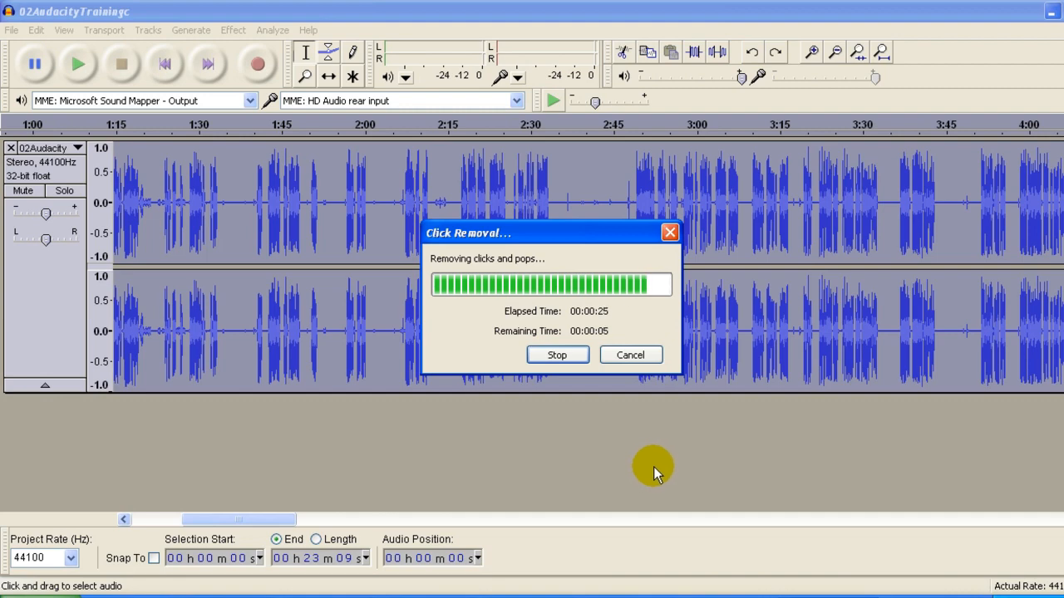
{"action": "mouse_move", "coordinate": [706, 461]}
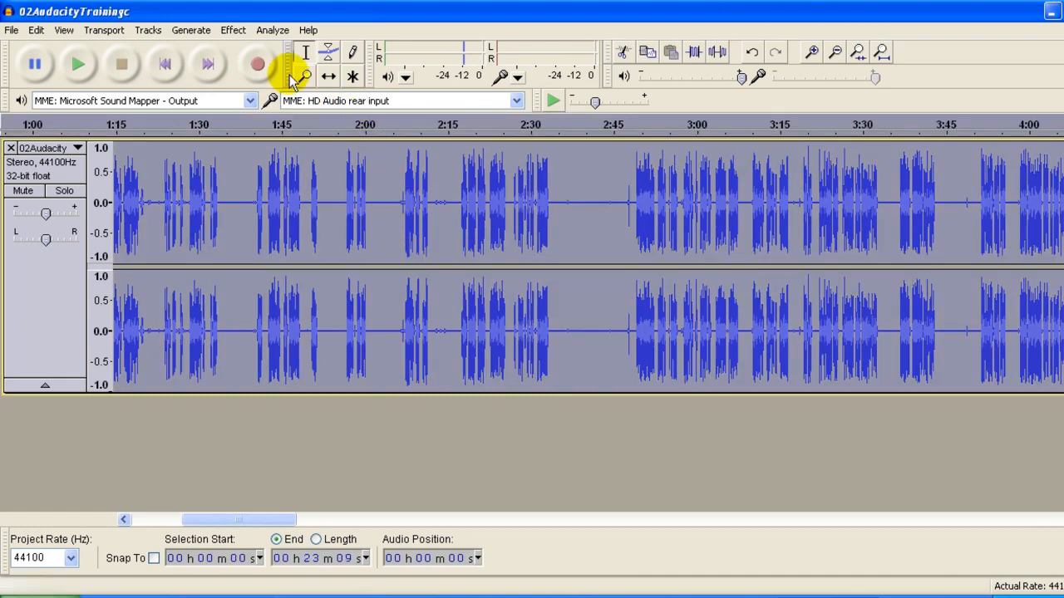
- Reopen Click Removal, raise maximum spike width to 40, and confirm
{"action": "left_click", "coordinate": [233, 30]}
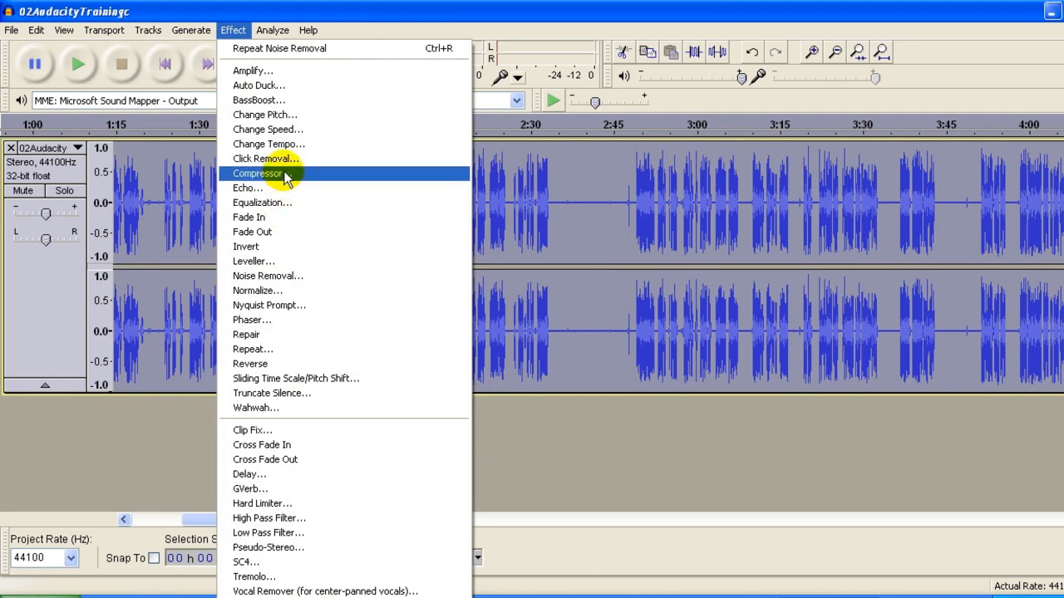
{"action": "left_click", "coordinate": [266, 159]}
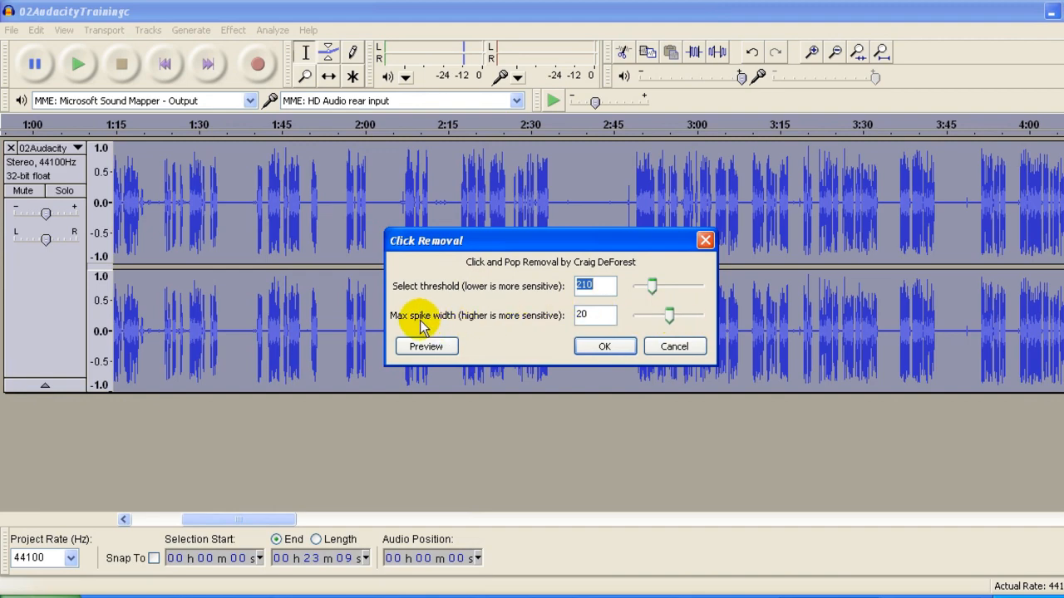
{"action": "mouse_move", "coordinate": [448, 329]}
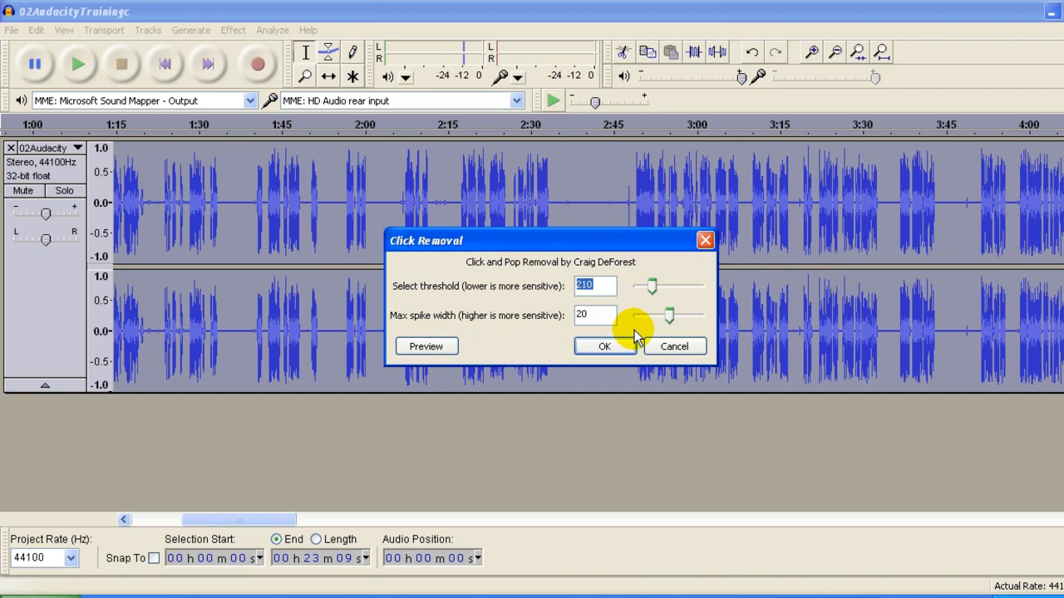
{"action": "left_click_drag", "start_coordinate": [650, 315], "coordinate": [671, 315]}
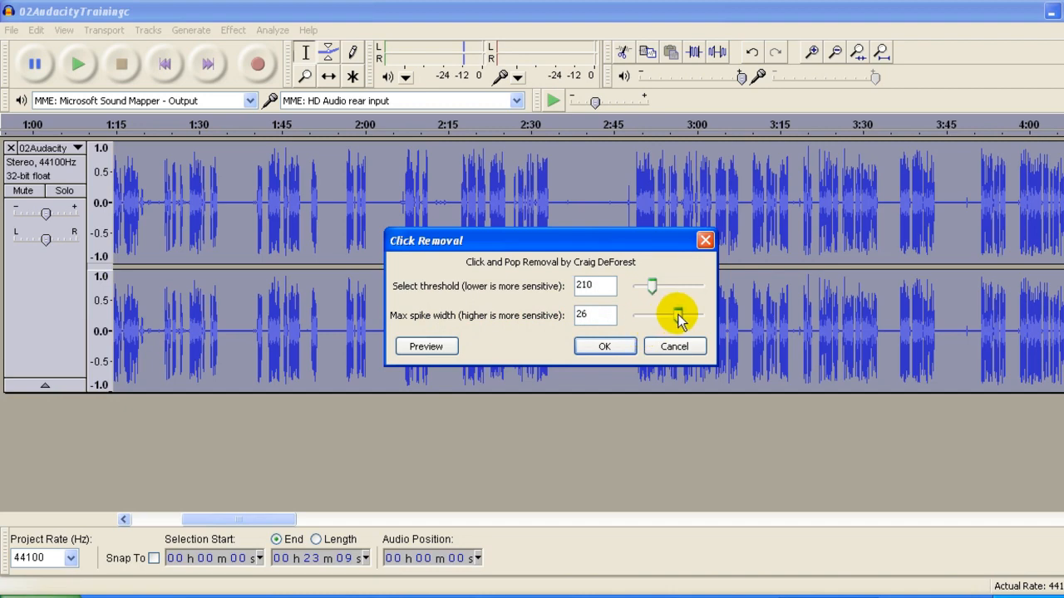
{"action": "left_click_drag", "start_coordinate": [675, 315], "coordinate": [696, 315]}
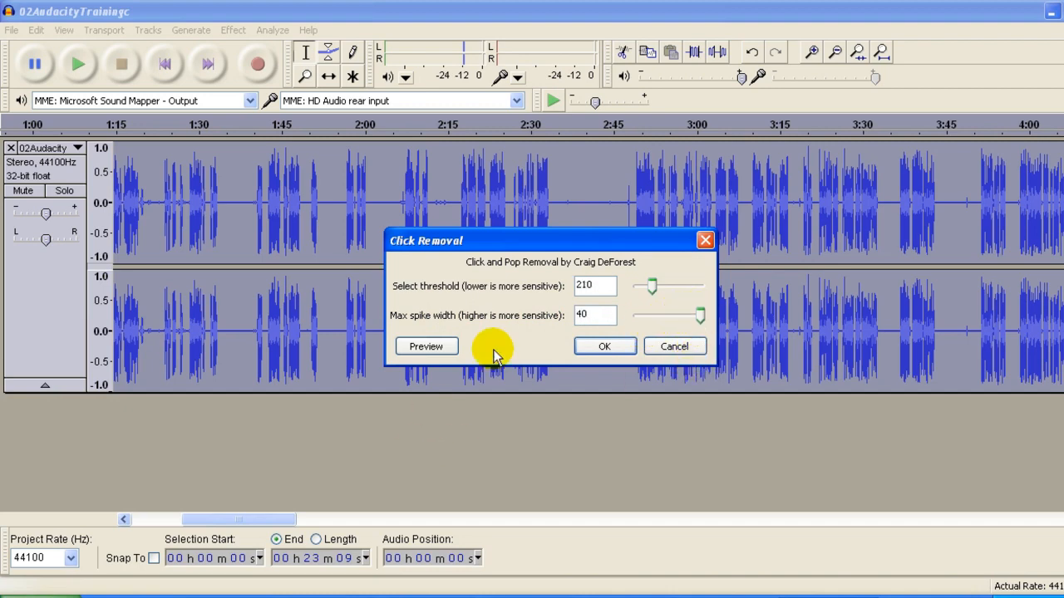
{"action": "left_click", "coordinate": [604, 346]}
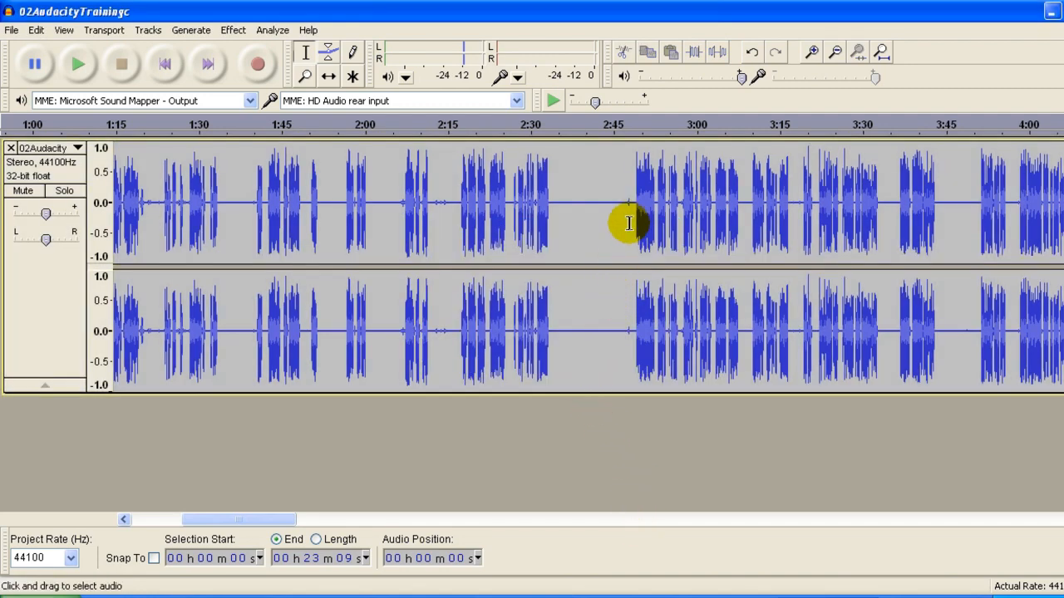
{"action": "left_click", "coordinate": [553, 200]}
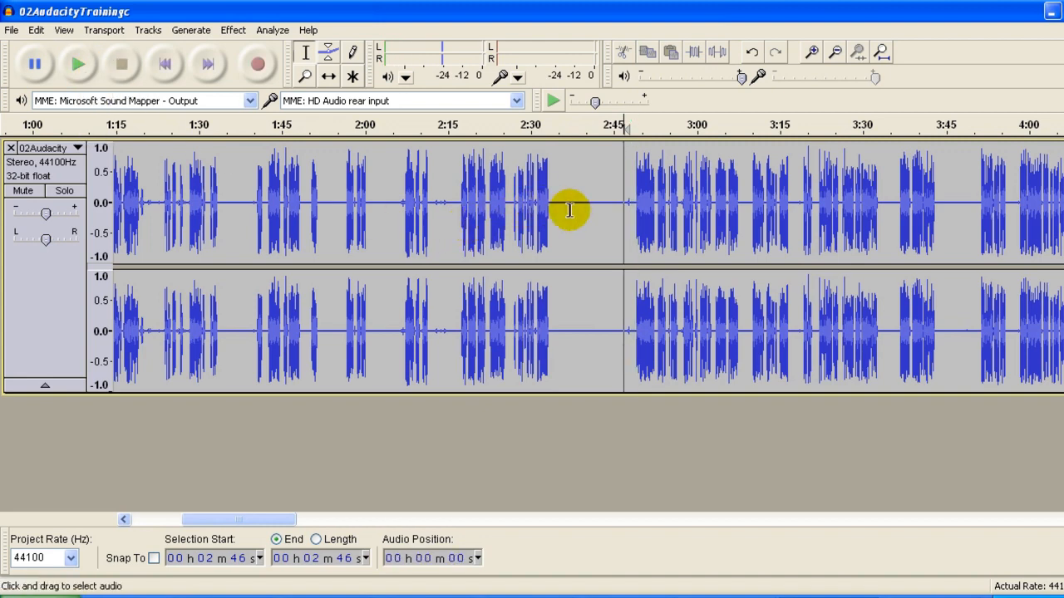
{"action": "mouse_move", "coordinate": [575, 246]}
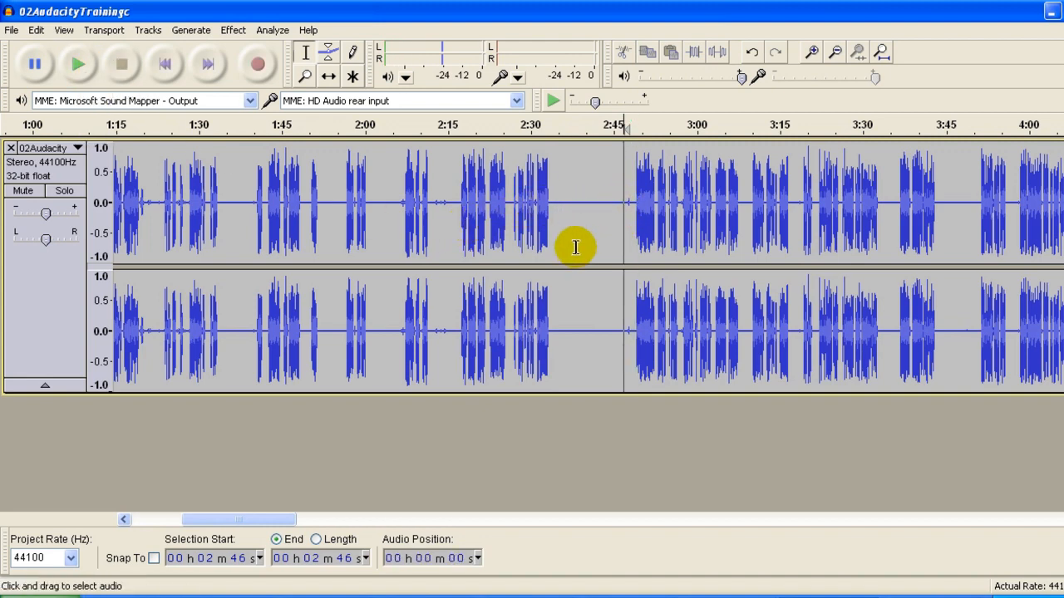
{"action": "left_click", "coordinate": [78, 64]}
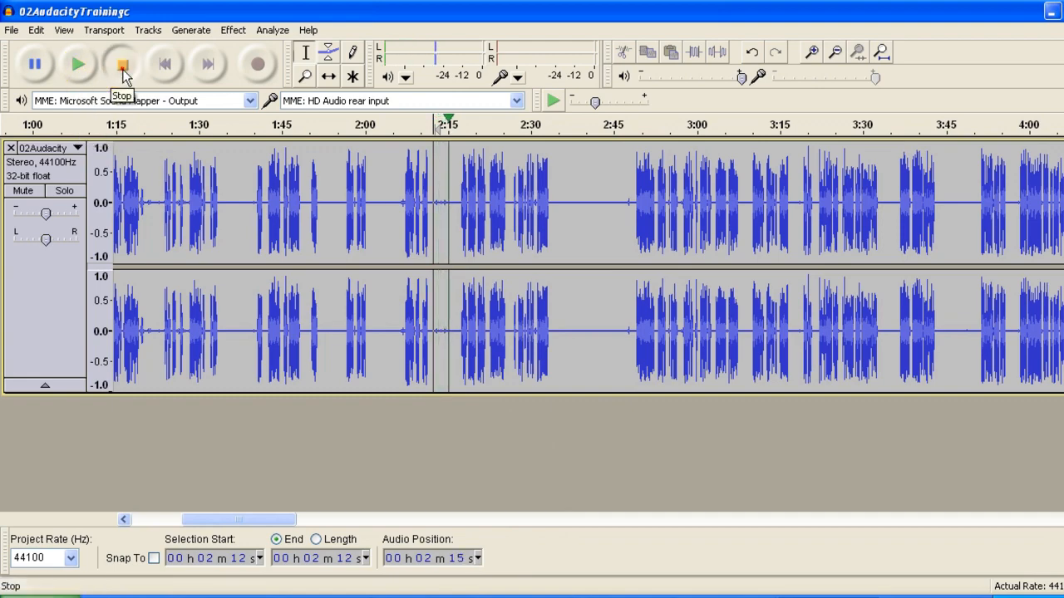
{"action": "left_click", "coordinate": [121, 64]}
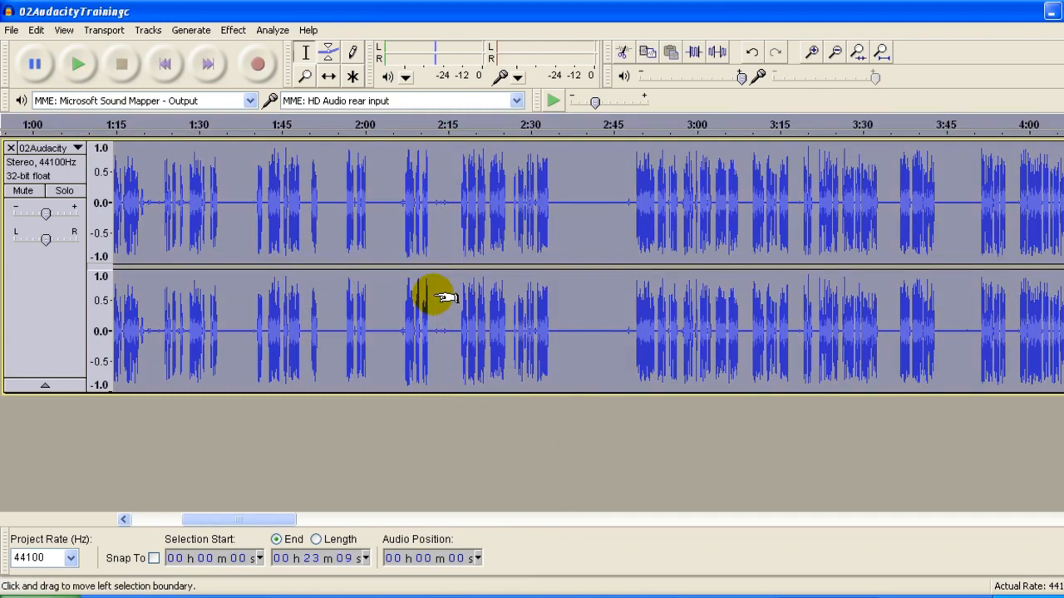
- Reopen Click Removal and lower the threshold from 210 to 99, keeping spike width 40
{"action": "left_click", "coordinate": [233, 30]}
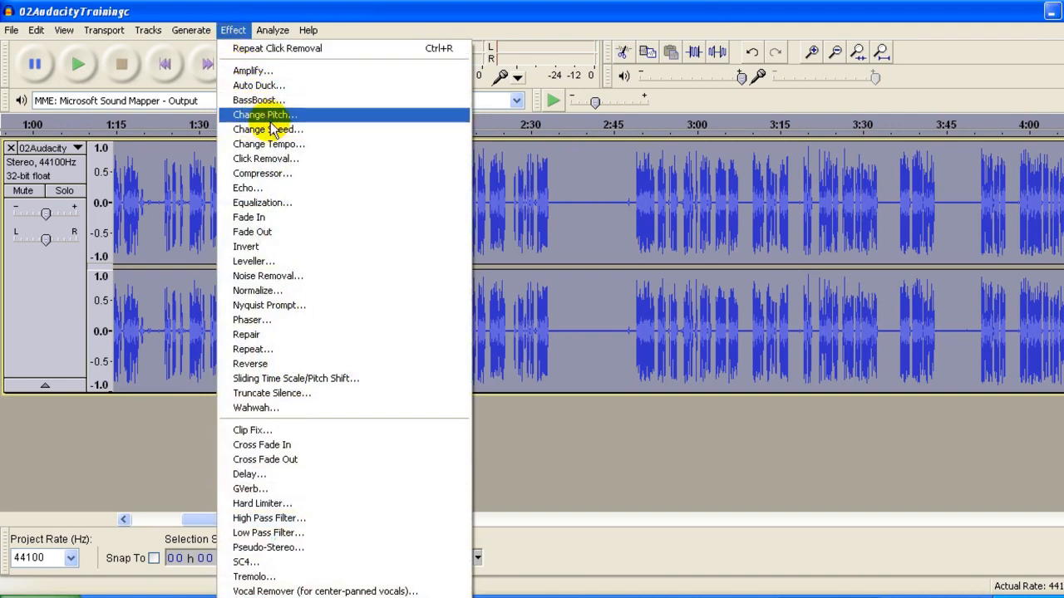
{"action": "left_click", "coordinate": [265, 157]}
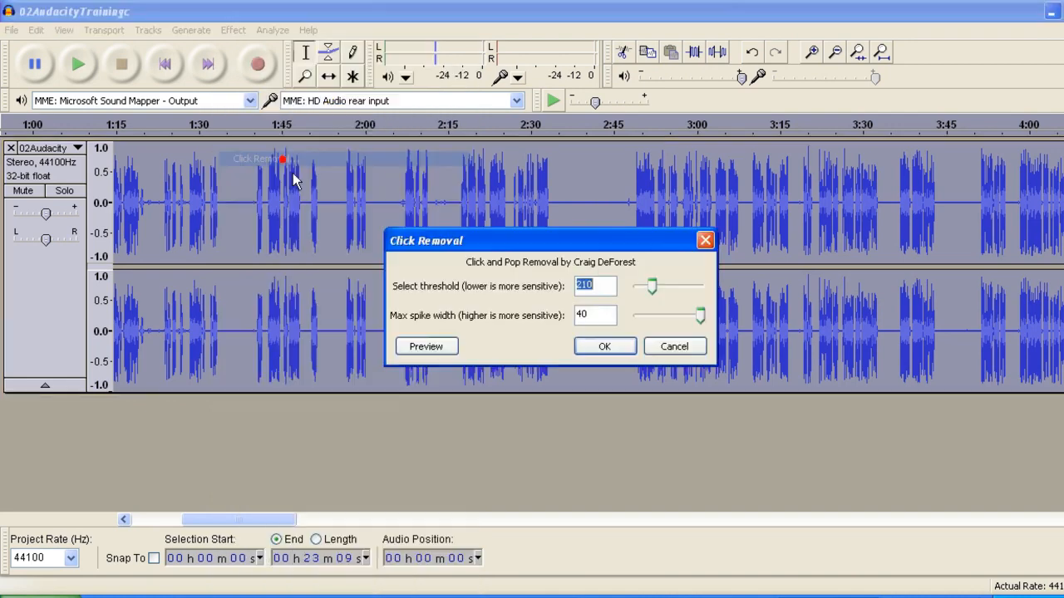
{"action": "mouse_move", "coordinate": [652, 287]}
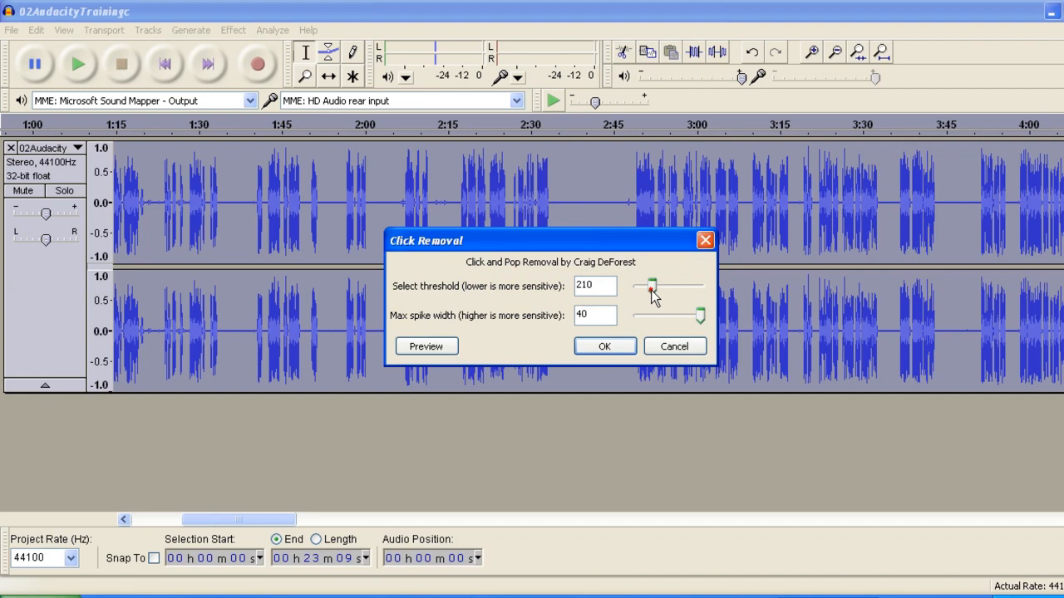
{"action": "left_click_drag", "start_coordinate": [652, 286], "coordinate": [644, 286]}
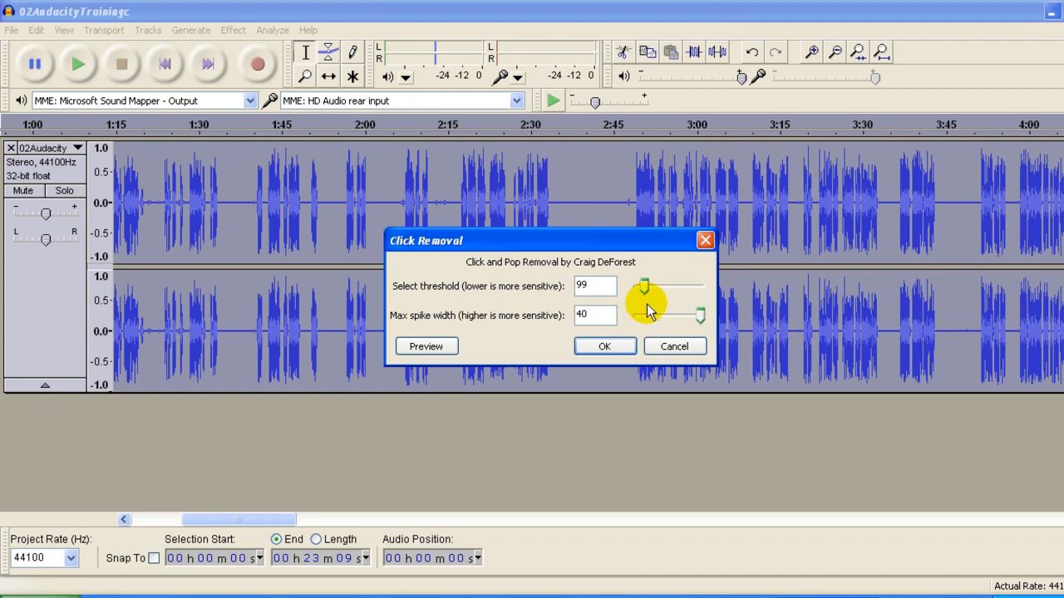
- Run Click Removal on the whole recording at threshold 99 and spike width 40
{"action": "left_click", "coordinate": [604, 345]}
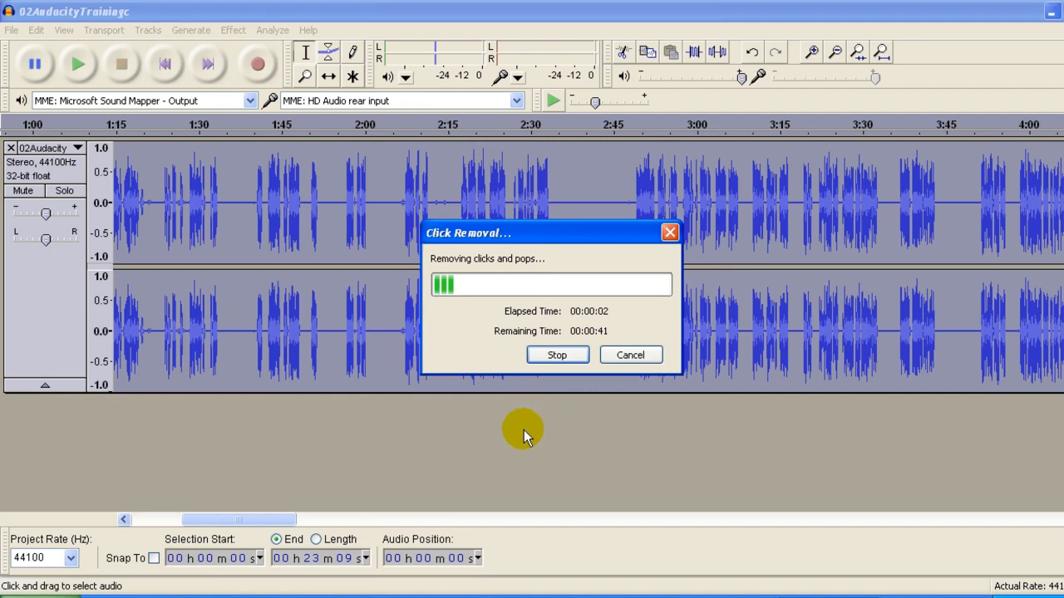
{"action": "mouse_move", "coordinate": [595, 394]}
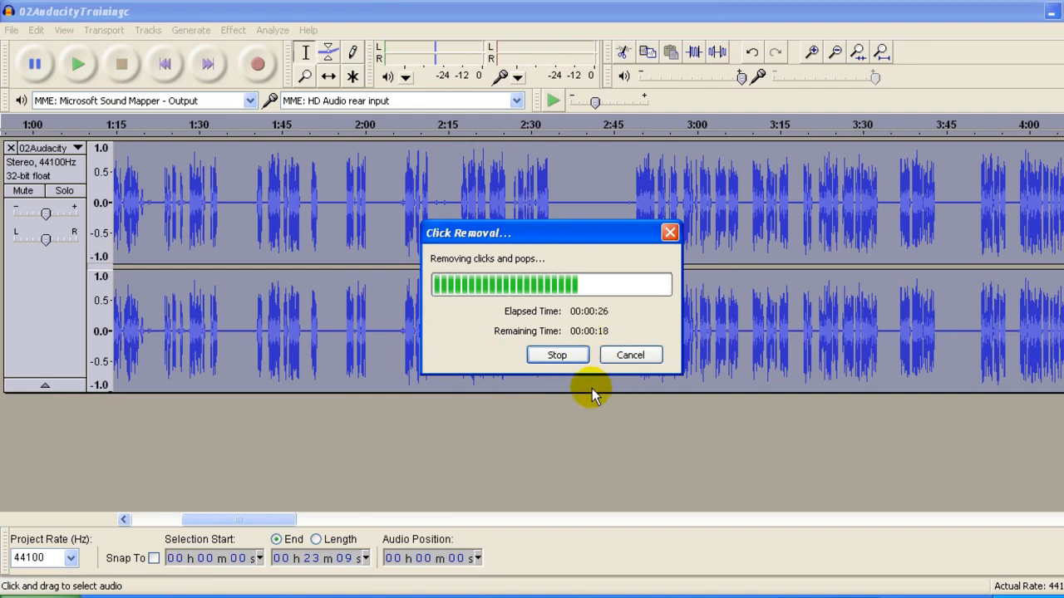
{"action": "mouse_move", "coordinate": [582, 414]}
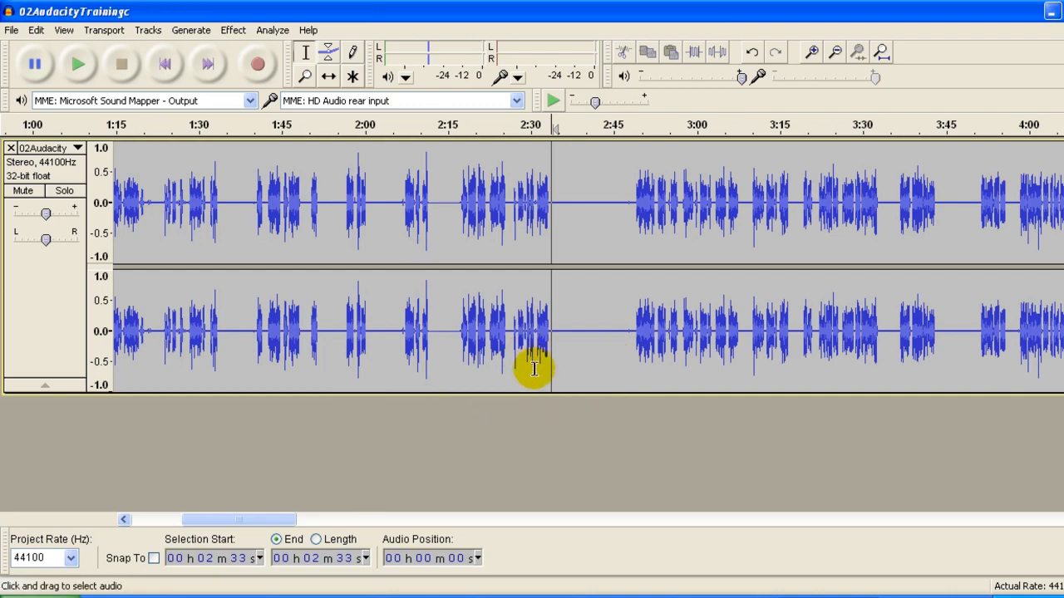
- Scroll the recording right to show roughly the 4:30 to 7:30 stretch
{"action": "left_click_drag", "start_coordinate": [238, 519], "coordinate": [276, 519]}
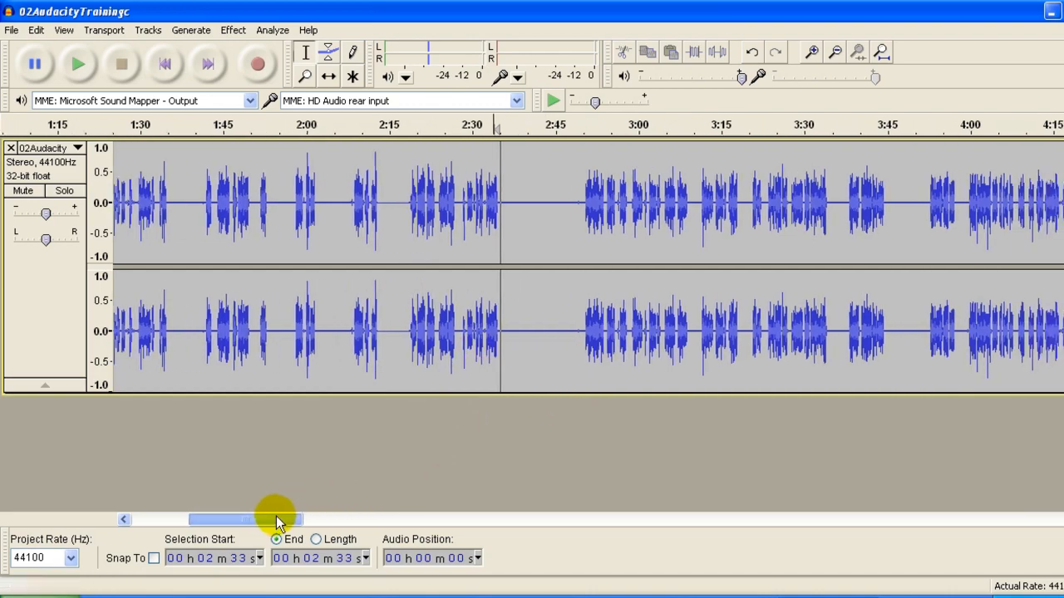
{"action": "left_click_drag", "start_coordinate": [274, 520], "coordinate": [341, 520]}
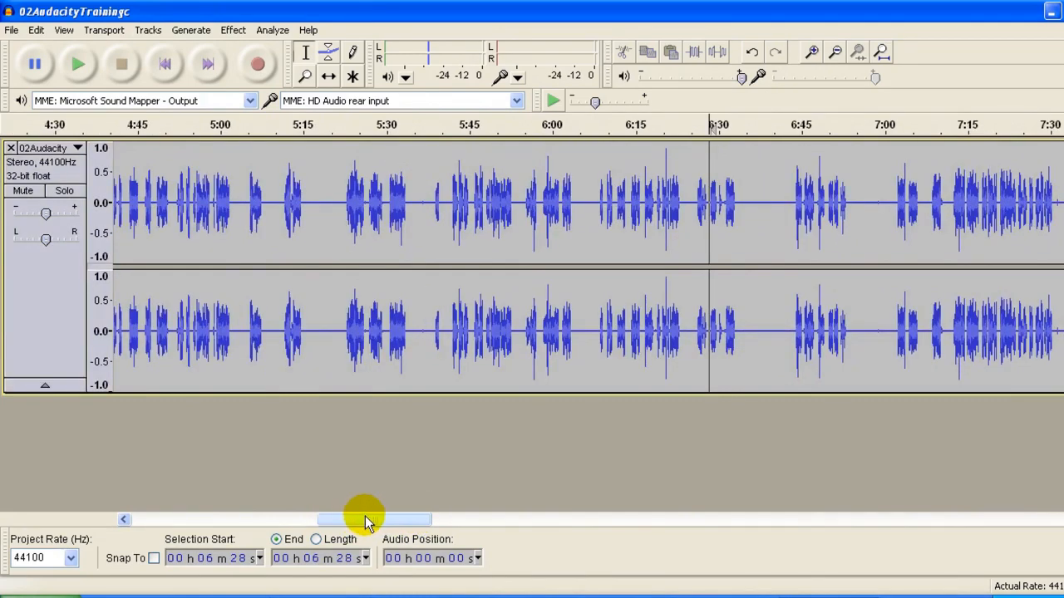
{"action": "left_click", "coordinate": [233, 30]}
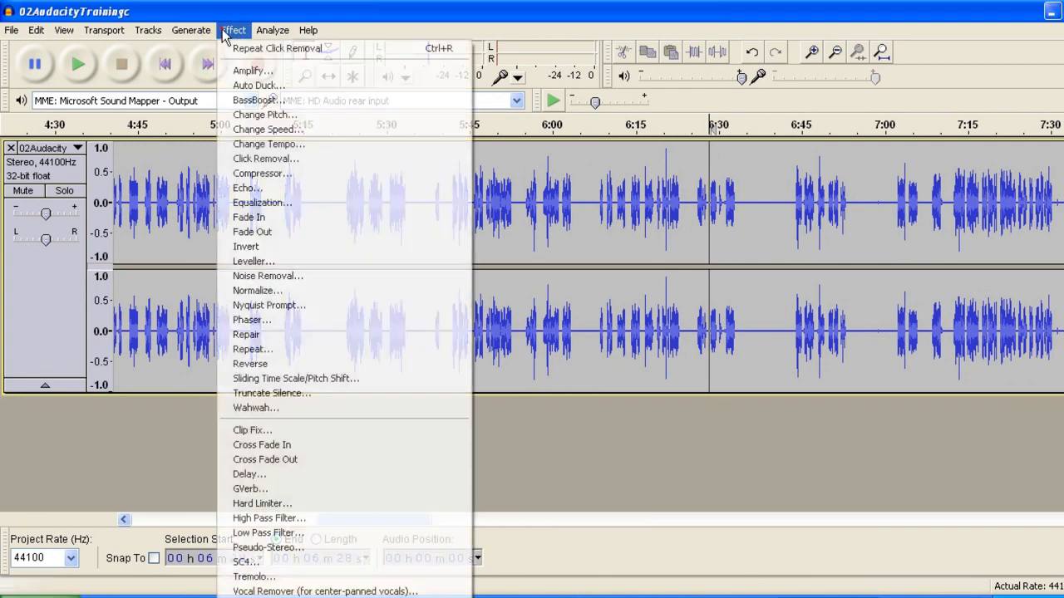
{"action": "mouse_move", "coordinate": [265, 159]}
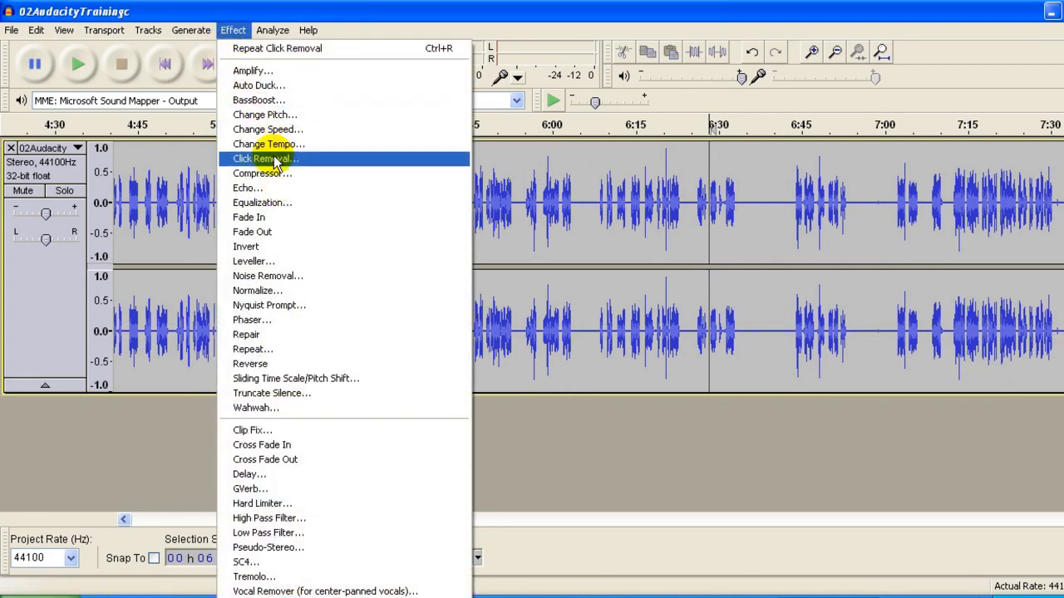
- Reopen Click Removal and try slider values, ending at threshold 123 and spike width 31
{"action": "left_click", "coordinate": [262, 158]}
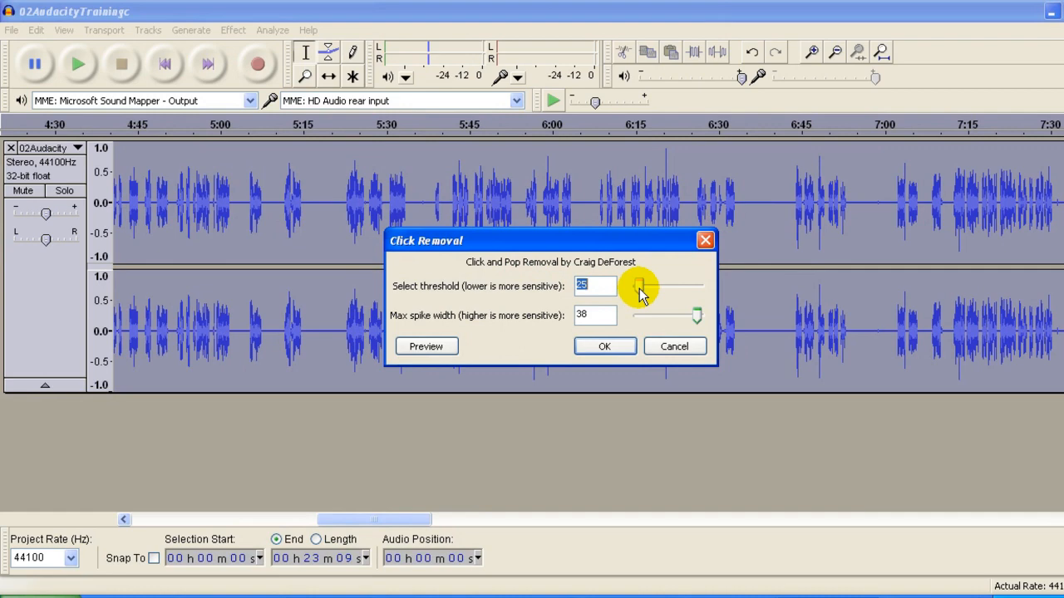
{"action": "left_click_drag", "start_coordinate": [640, 286], "coordinate": [656, 286]}
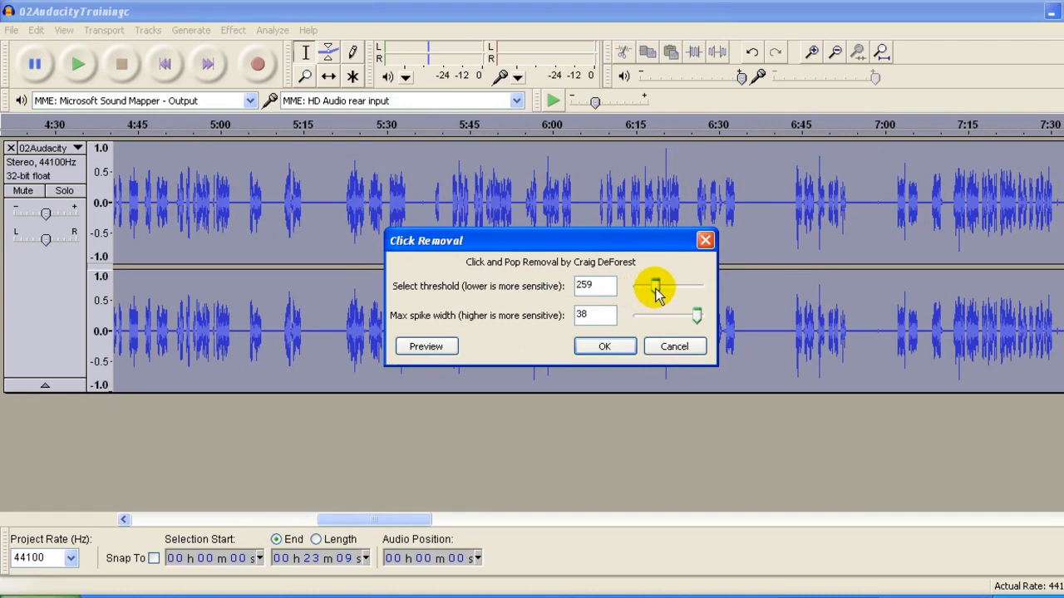
{"action": "left_click_drag", "start_coordinate": [656, 286], "coordinate": [644, 286]}
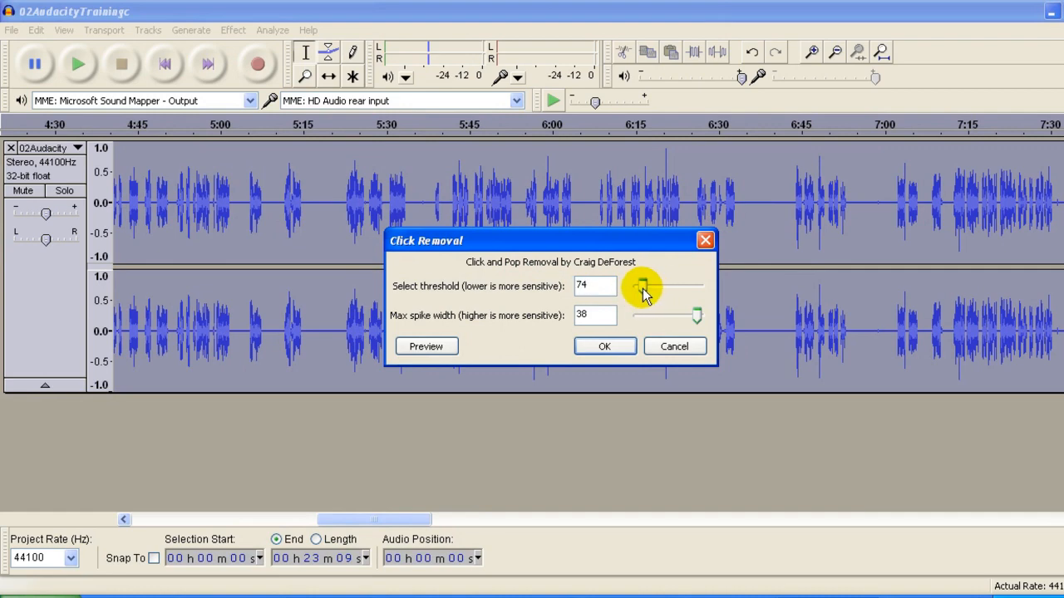
{"action": "left_click_drag", "start_coordinate": [644, 286], "coordinate": [665, 285]}
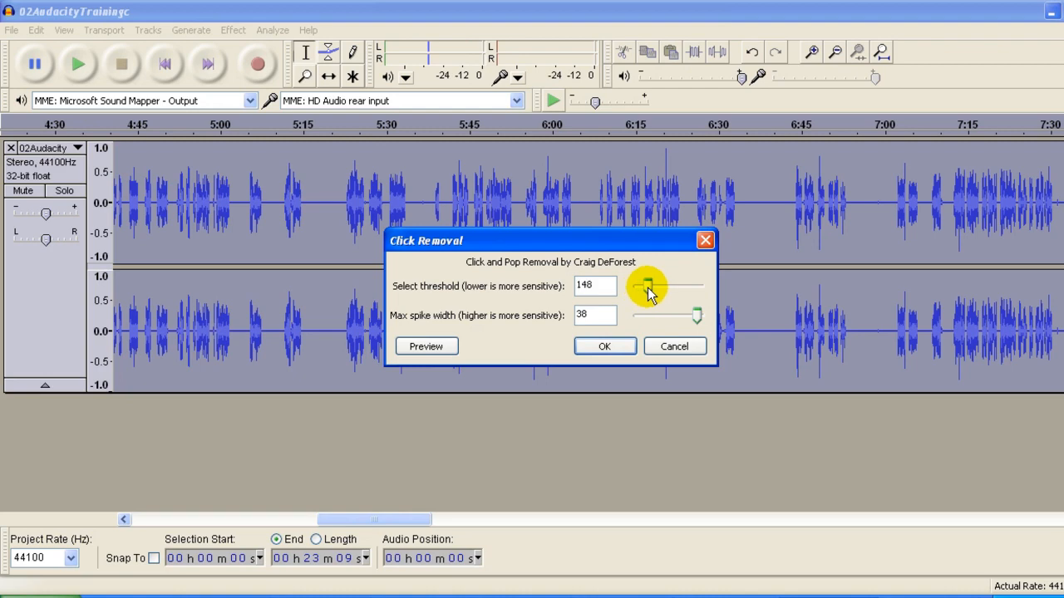
{"action": "left_click_drag", "start_coordinate": [646, 286], "coordinate": [652, 286]}
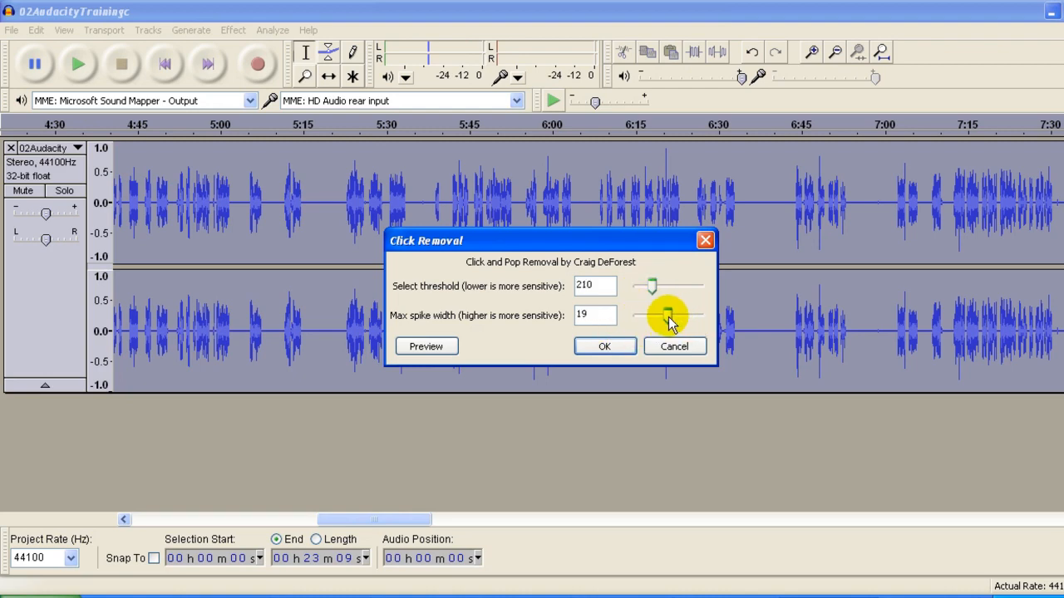
{"action": "left_click_drag", "start_coordinate": [669, 315], "coordinate": [623, 315]}
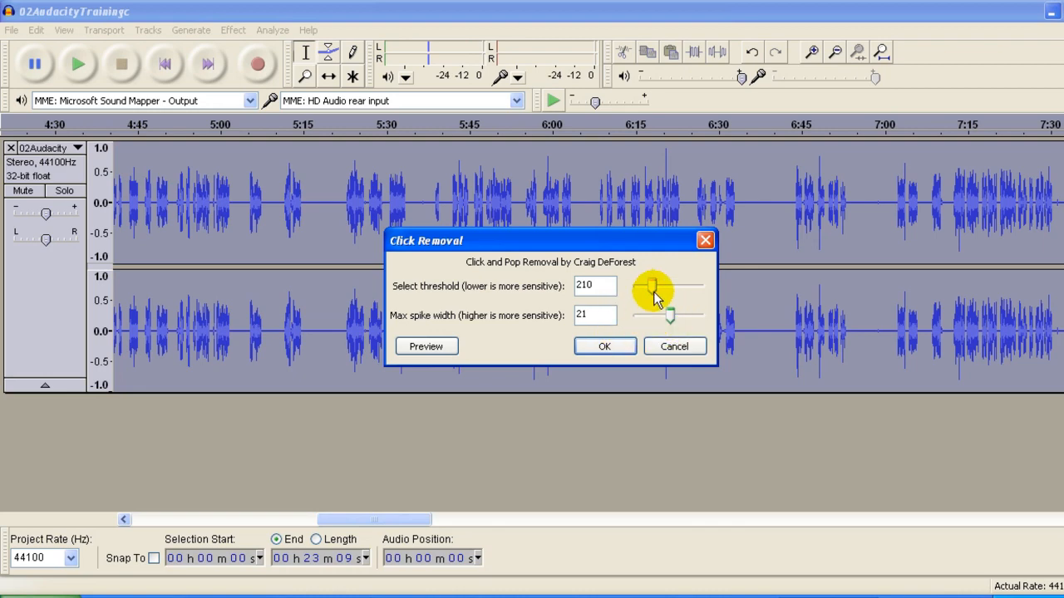
{"action": "left_click_drag", "start_coordinate": [656, 286], "coordinate": [647, 286]}
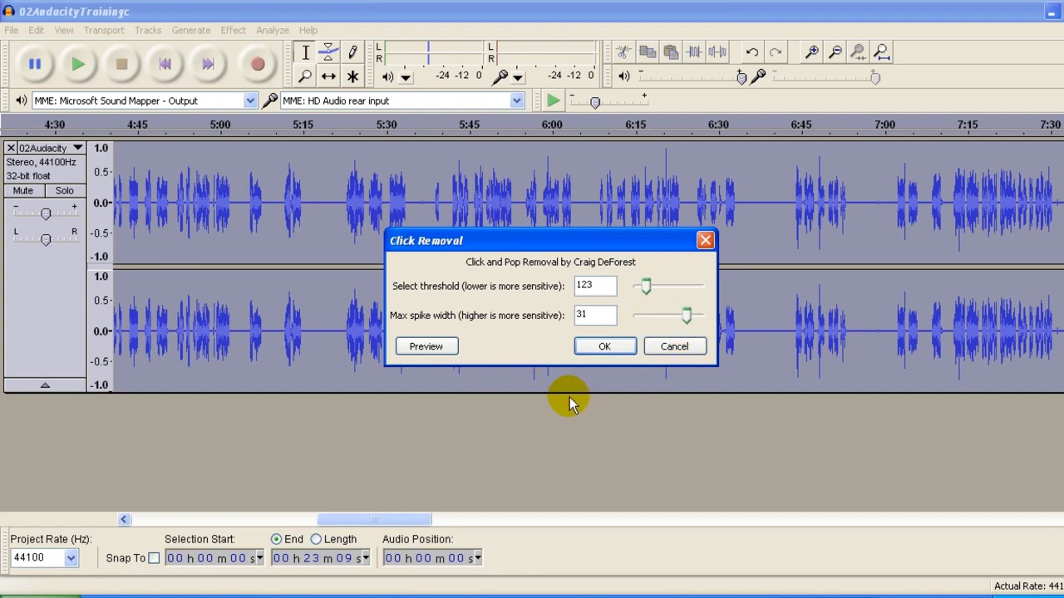
{"action": "mouse_move", "coordinate": [590, 411]}
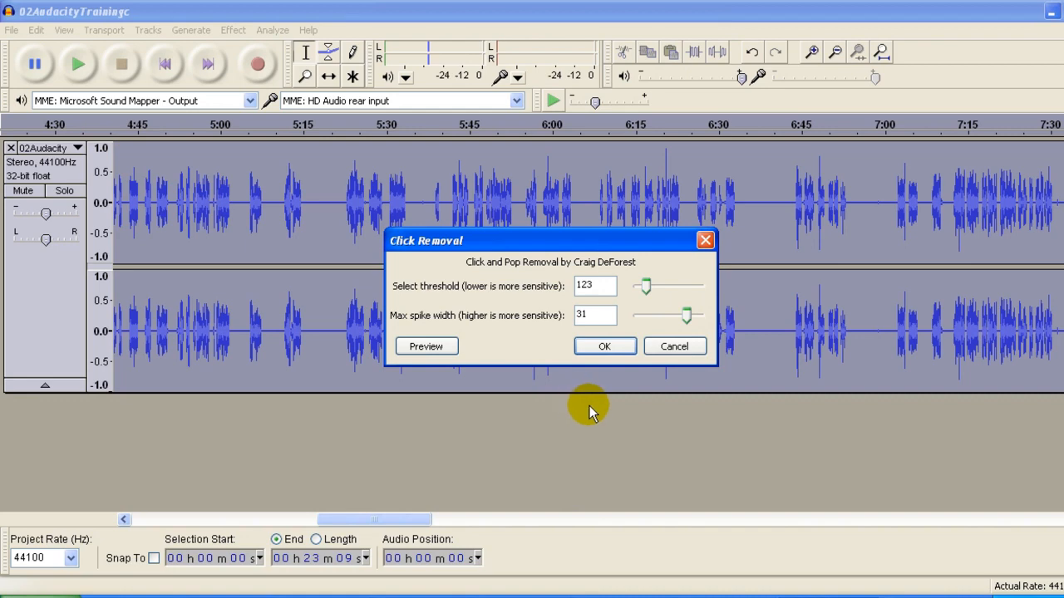